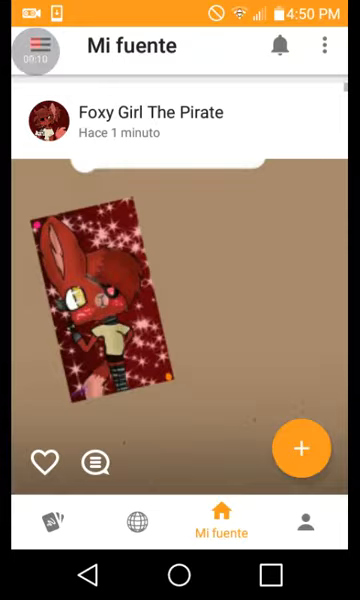
Like the red fox character post and go to the Mis esbozos gallery.
{"action": "left_click", "coordinate": [44, 458]}
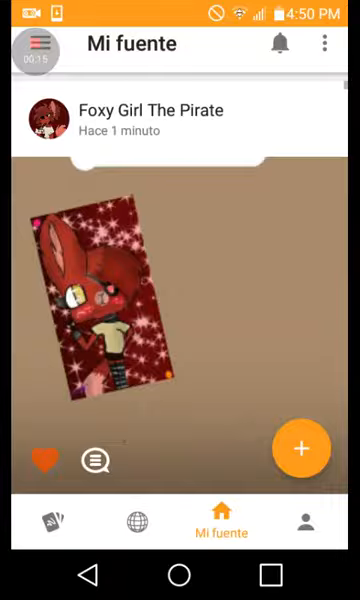
{"action": "left_click", "coordinate": [40, 518]}
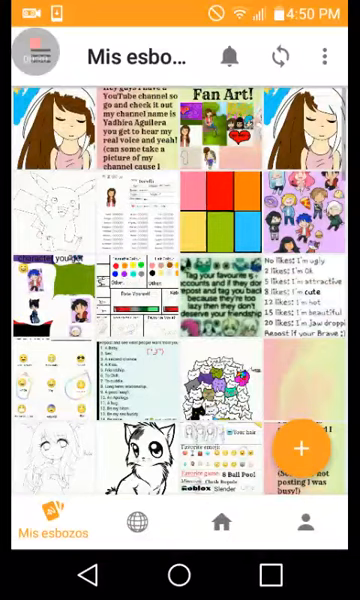
Choose the brown-haired girl thumbnail from the Mis esbozos gallery.
{"action": "left_click", "coordinate": [316, 520]}
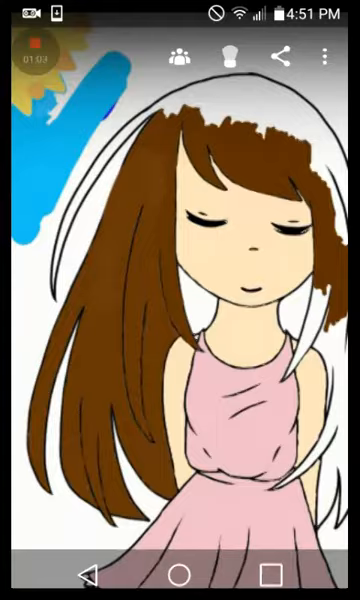
{"action": "left_click", "coordinate": [326, 54]}
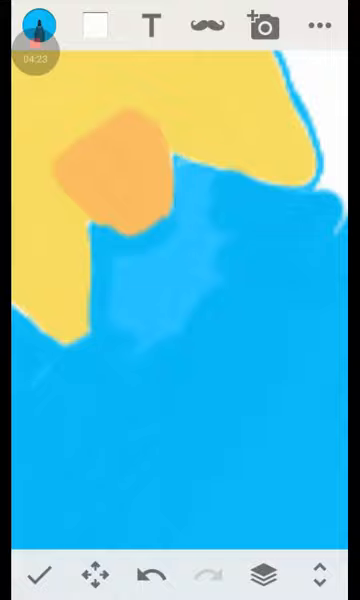
Use the top toolbar while painting the blue sky around the sun's edges.
{"action": "left_click", "coordinate": [38, 22]}
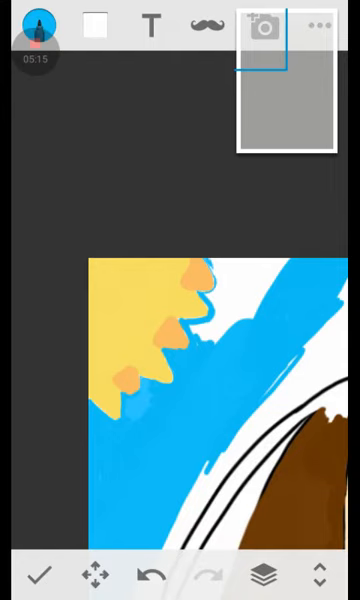
Show the brush and colour picker panel from the top toolbar.
{"action": "left_click", "coordinate": [40, 24]}
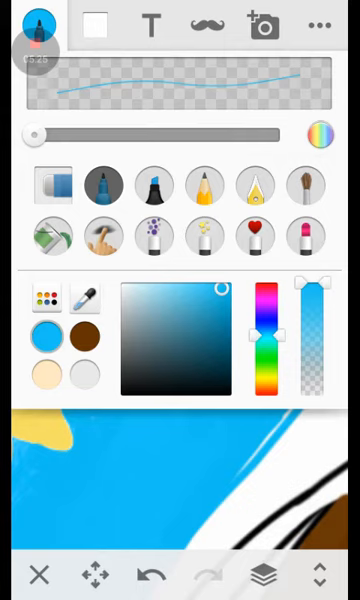